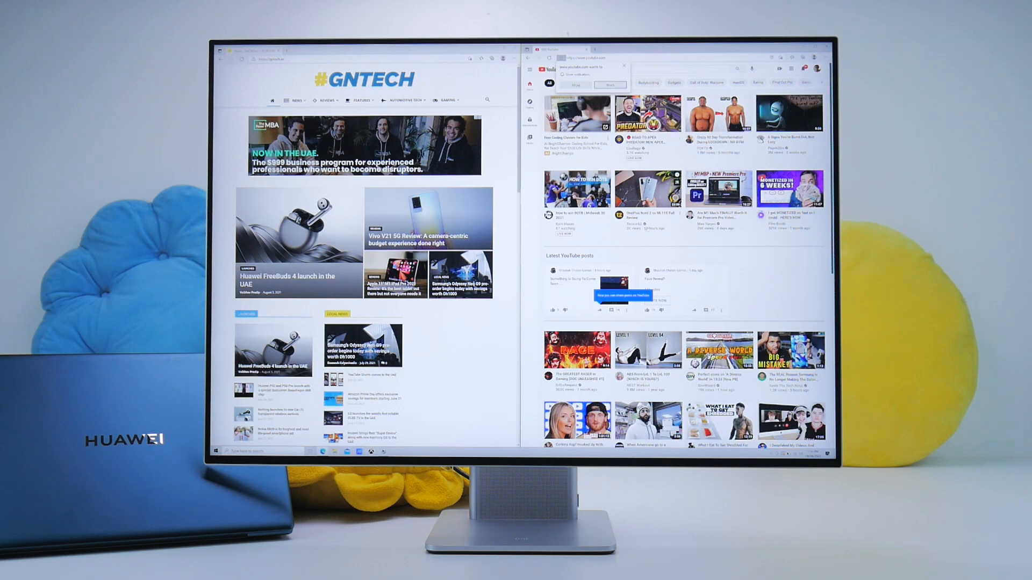
- Select the last Gray Tone option so the uniformity test fills with the lightest, near-white gray
scroll("down", 3)
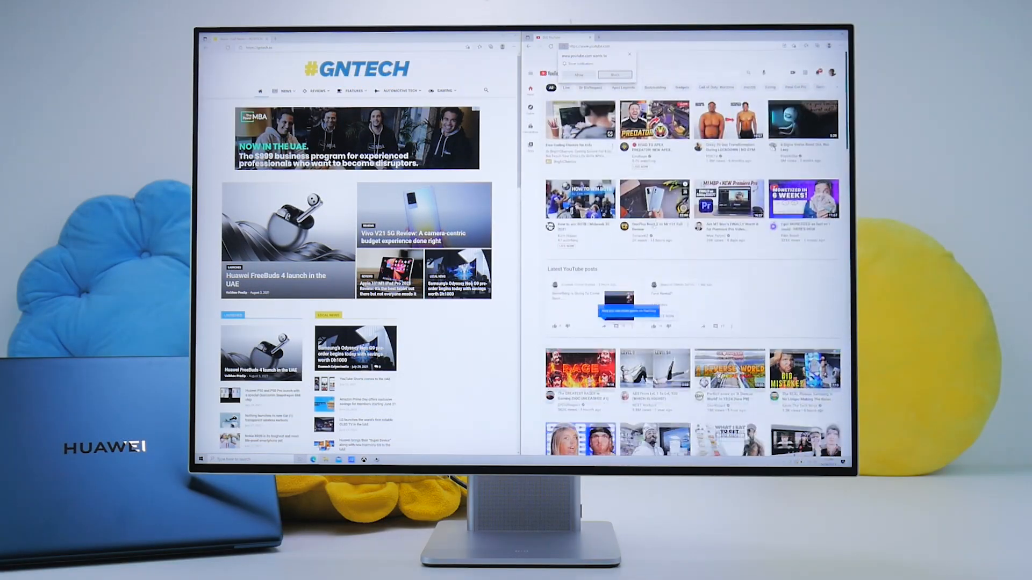
scroll("down", 3)
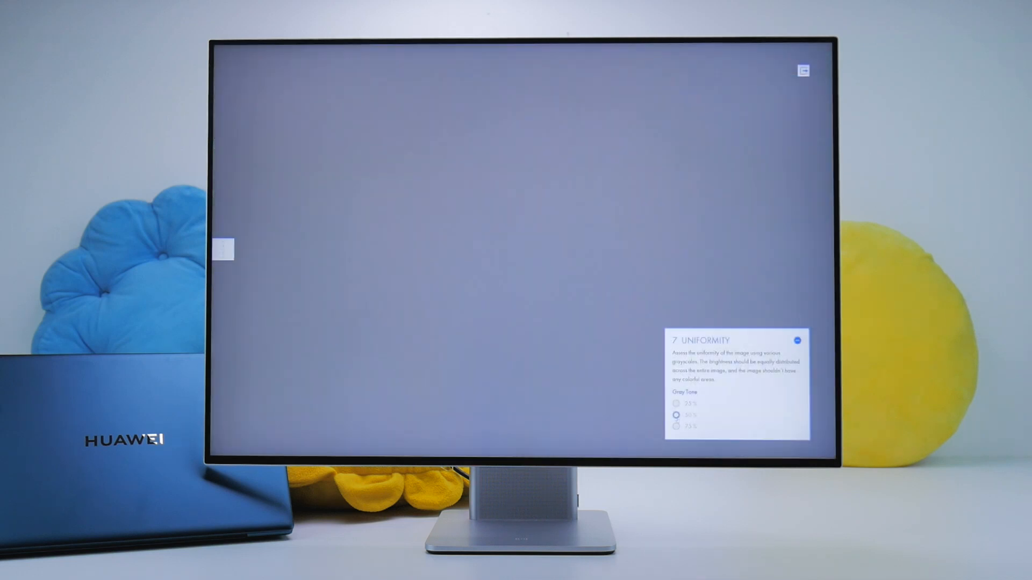
left_click(677, 426)
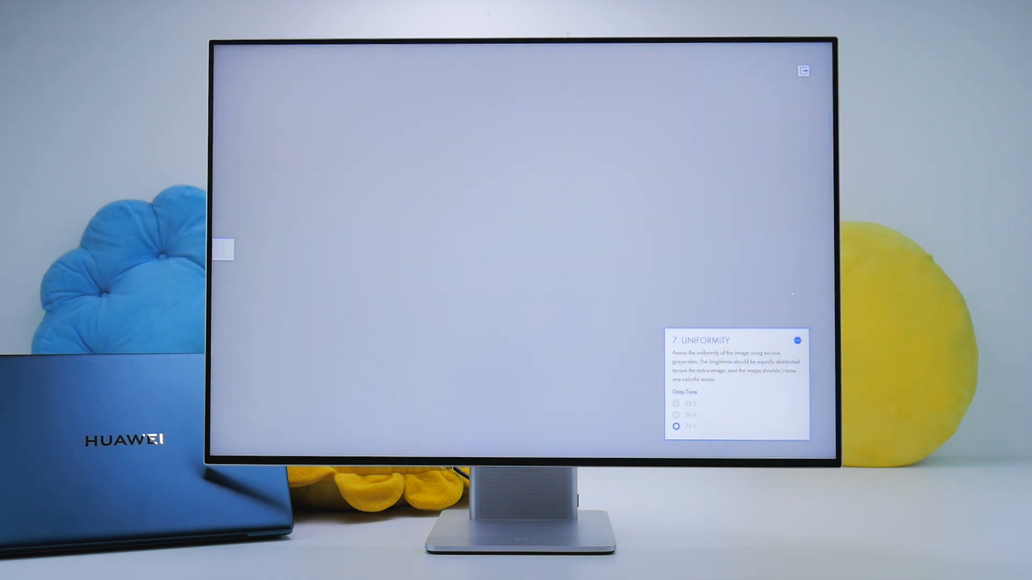